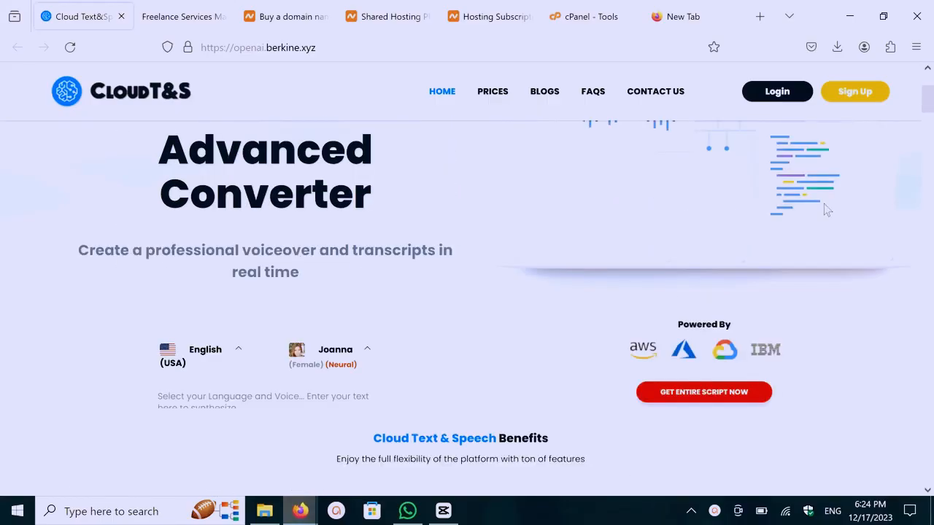
{"action": "scroll", "scroll_direction": "down", "scroll_amount": 3}
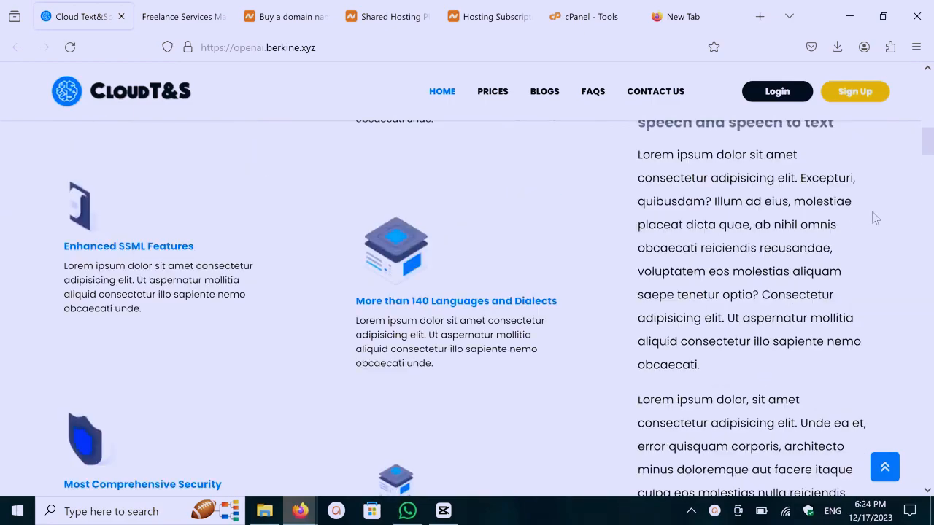
{"action": "left_click", "coordinate": [182, 16]}
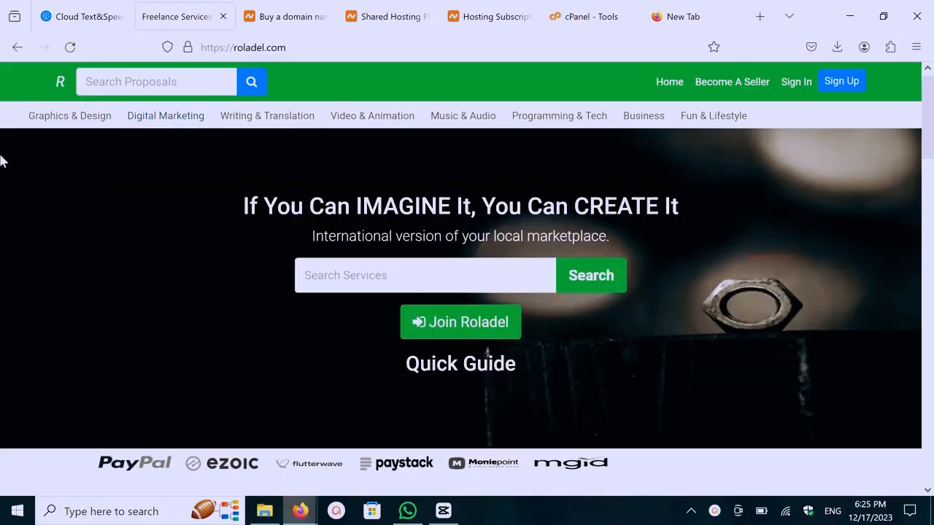
{"action": "scroll", "scroll_direction": "down", "scroll_amount": 3}
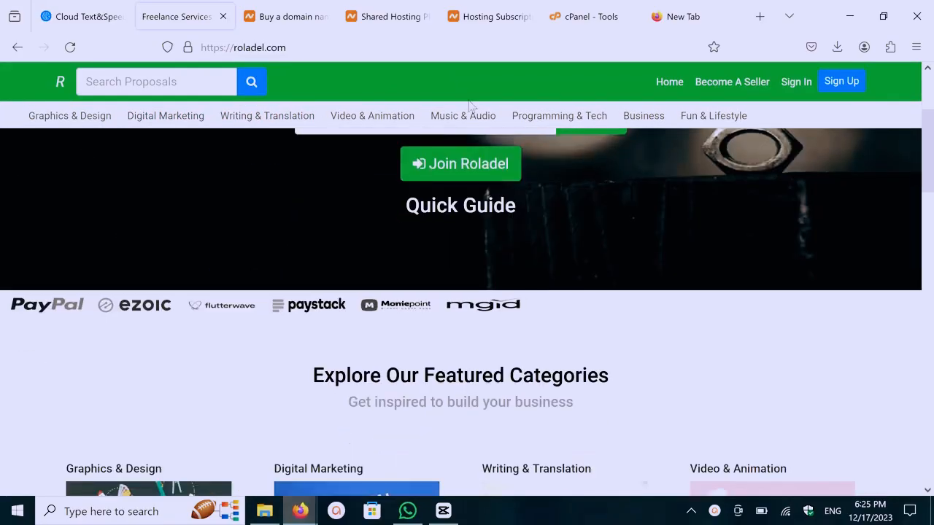
{"action": "scroll", "scroll_direction": "down", "scroll_amount": 3}
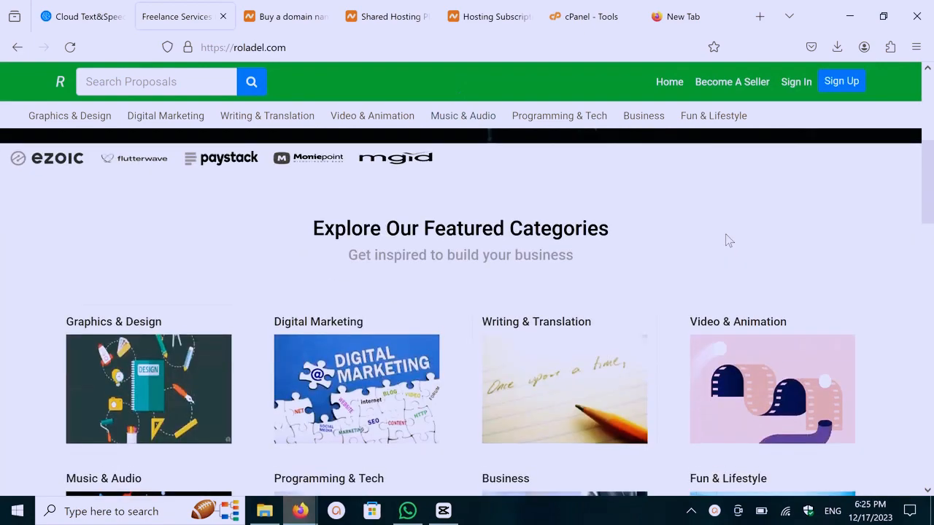
{"action": "scroll", "scroll_direction": "up", "scroll_amount": 3}
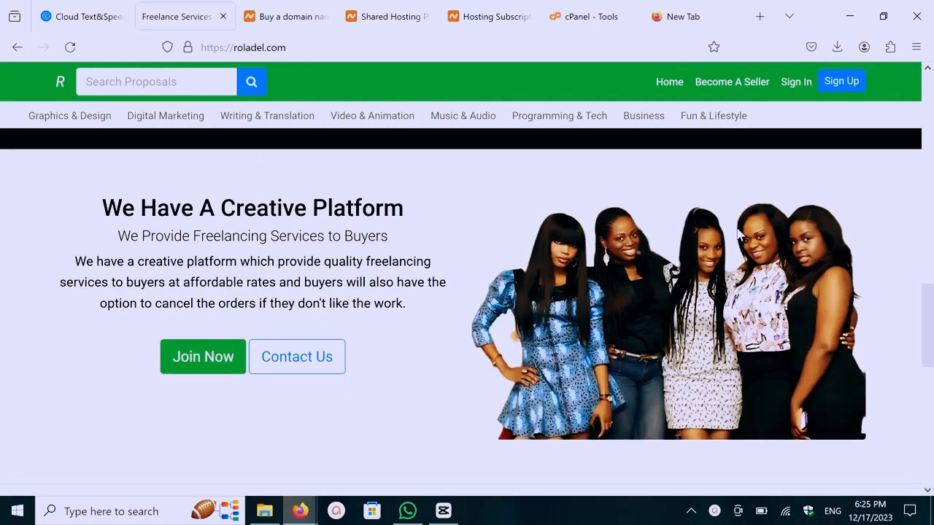
{"action": "scroll", "scroll_direction": "down", "scroll_amount": 3}
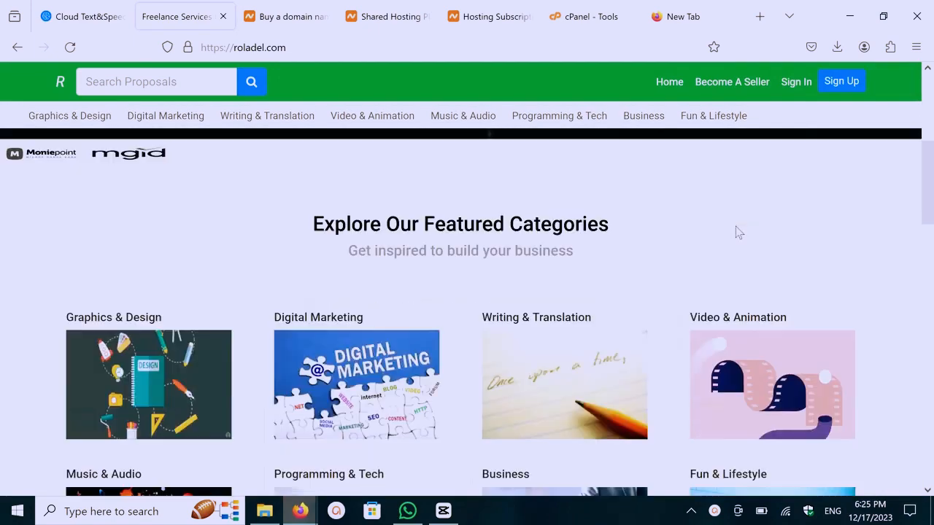
{"action": "scroll", "scroll_direction": "up", "scroll_amount": 3}
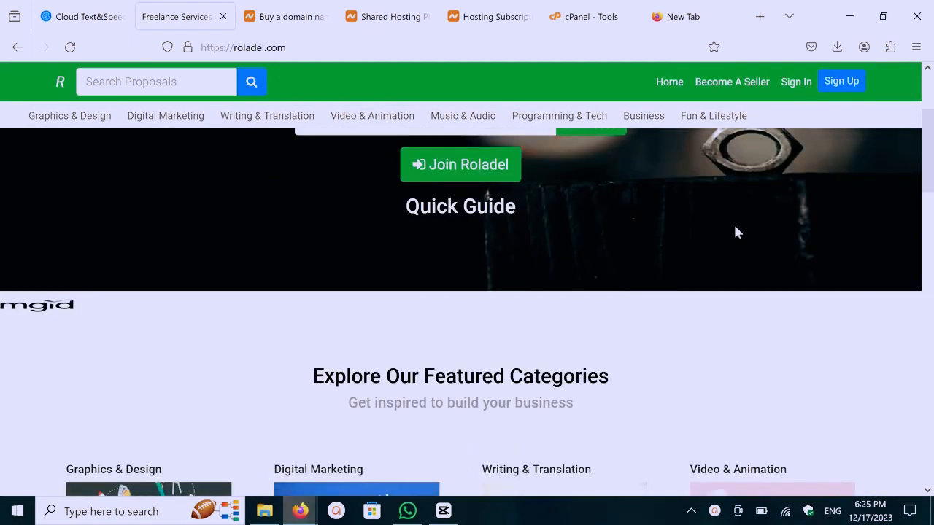
{"action": "scroll", "scroll_direction": "up", "scroll_amount": 3}
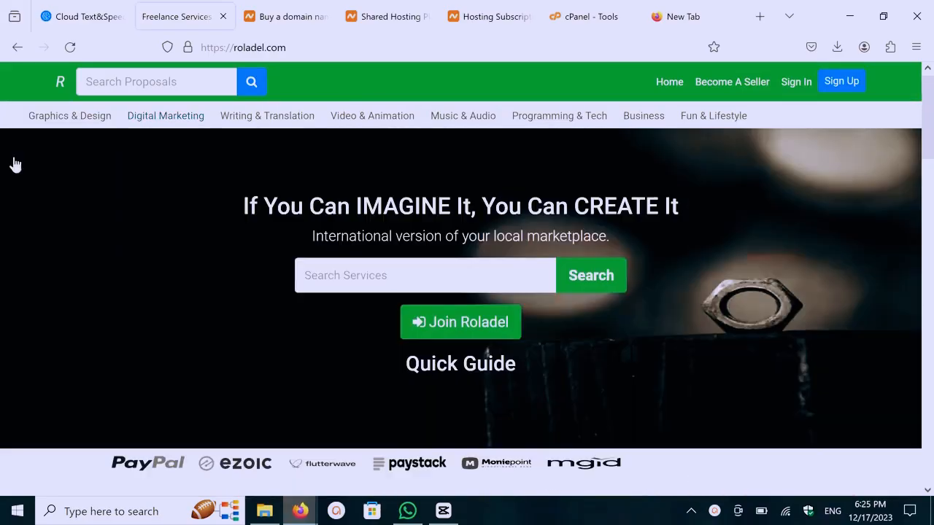
{"action": "scroll", "scroll_direction": "down", "scroll_amount": 3}
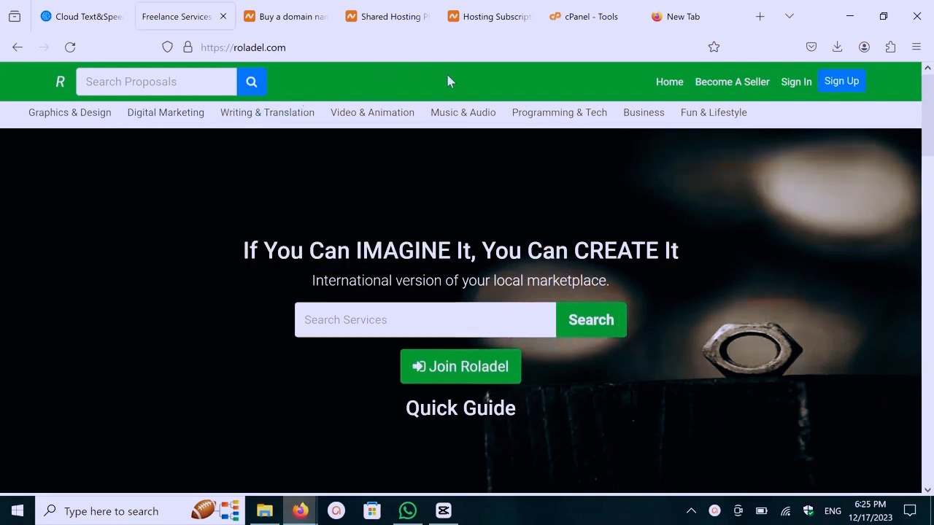